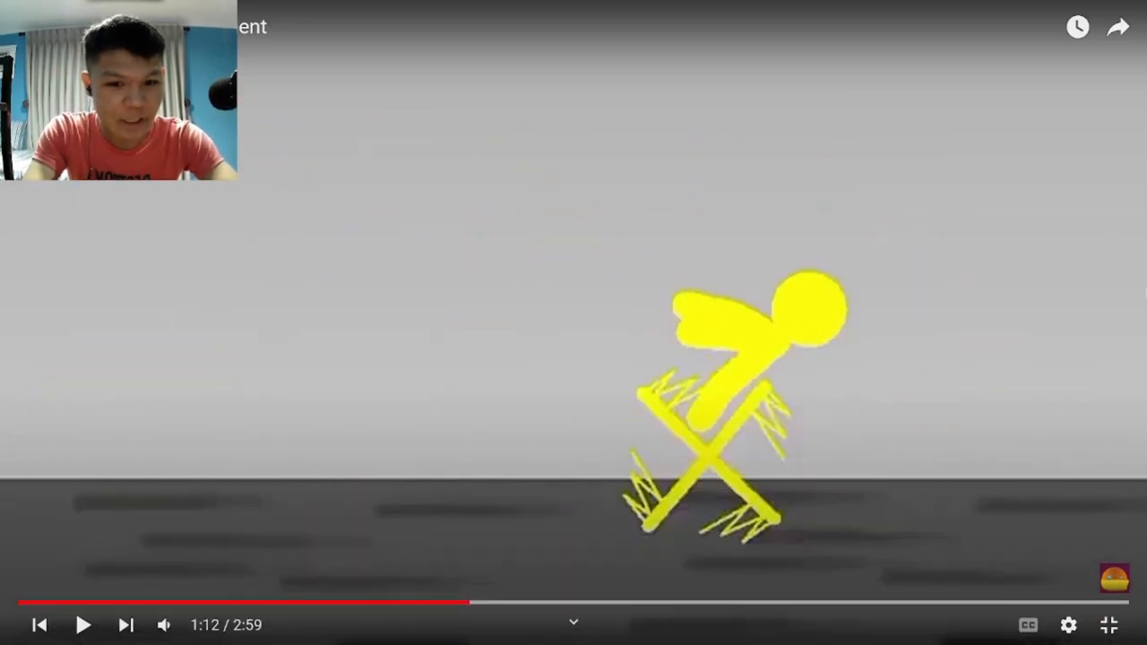
- Resume the fight animation and rewind to about 1:11 to rewatch the red figure's attack
click(86, 622)
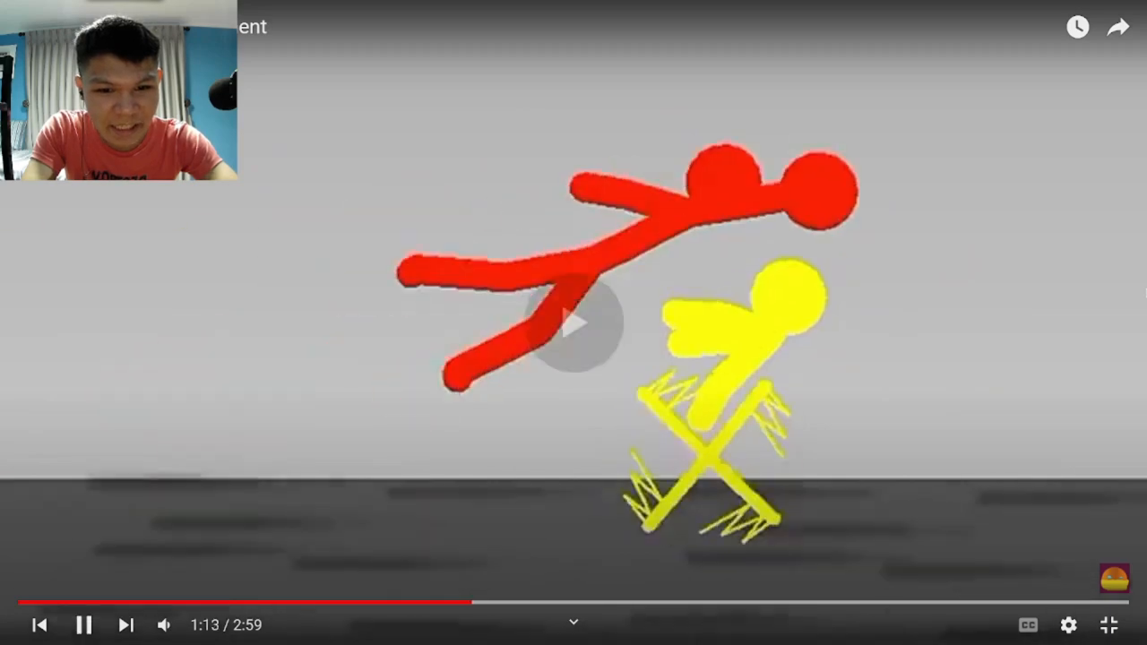
double_click(144, 334)
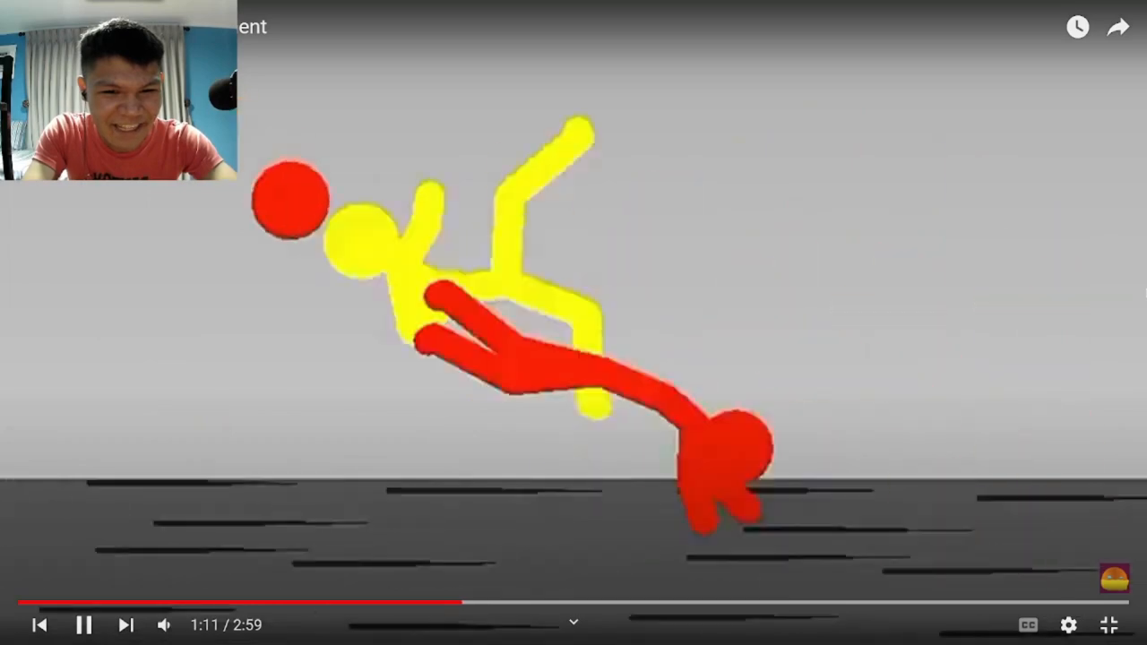
click(573, 323)
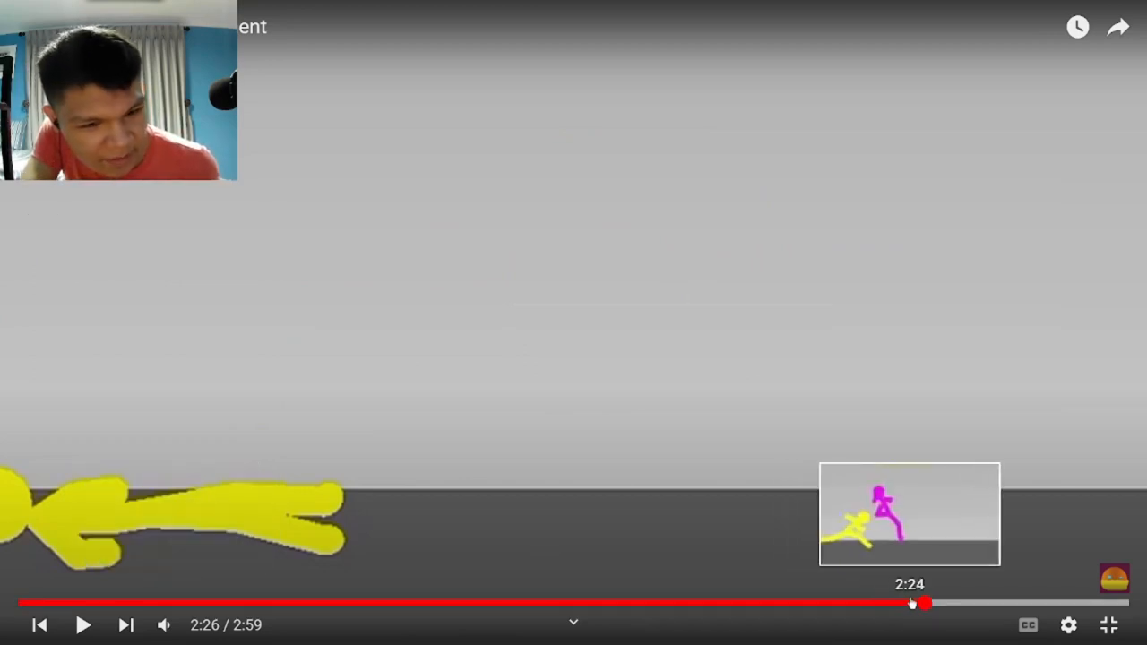
- Resume from about 2:24 and play through to the final 'draw' bracket screen at 2:58
click(573, 323)
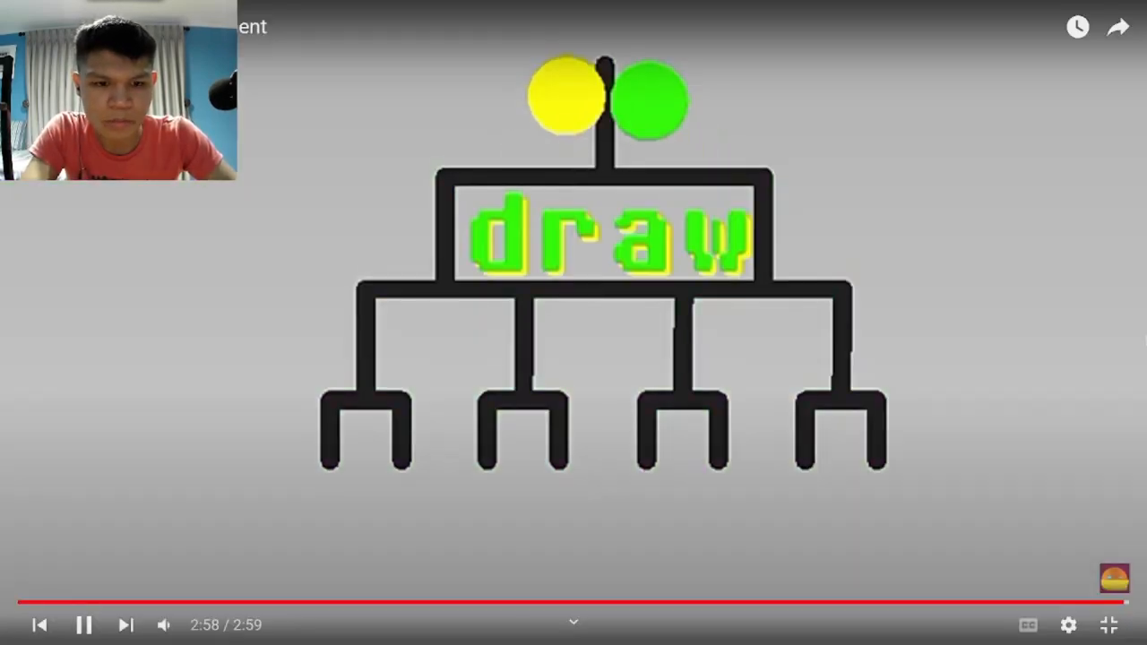
click(86, 625)
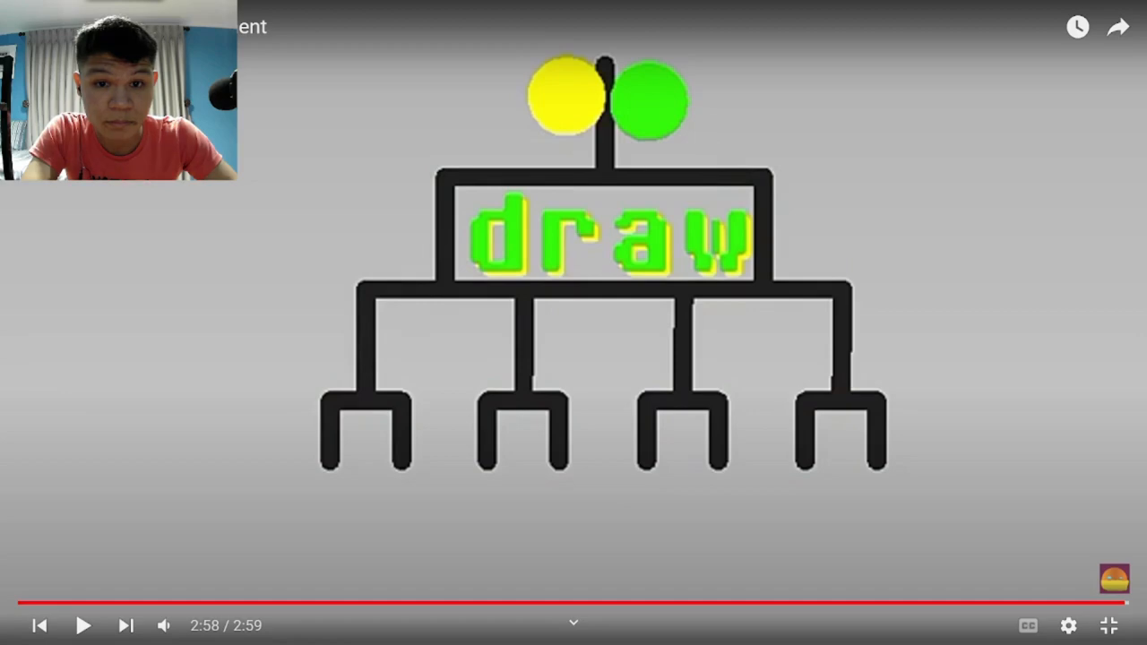